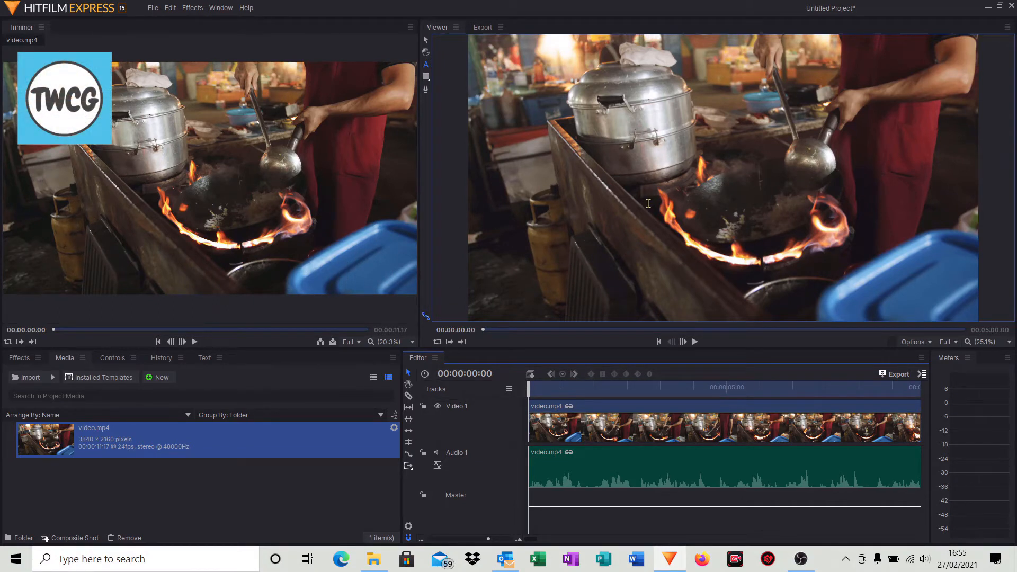
mouse_move(617, 193)
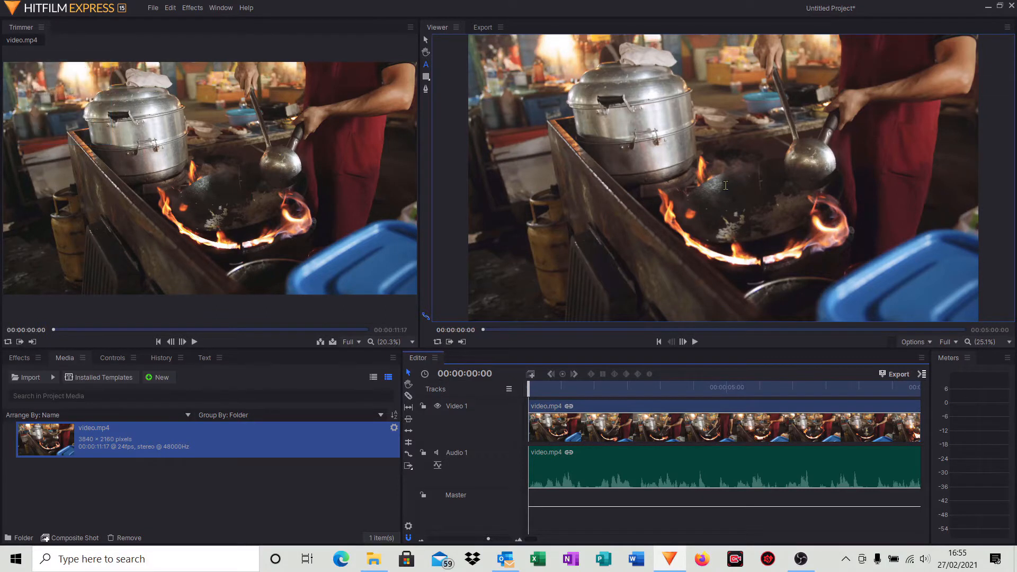
mouse_move(520, 155)
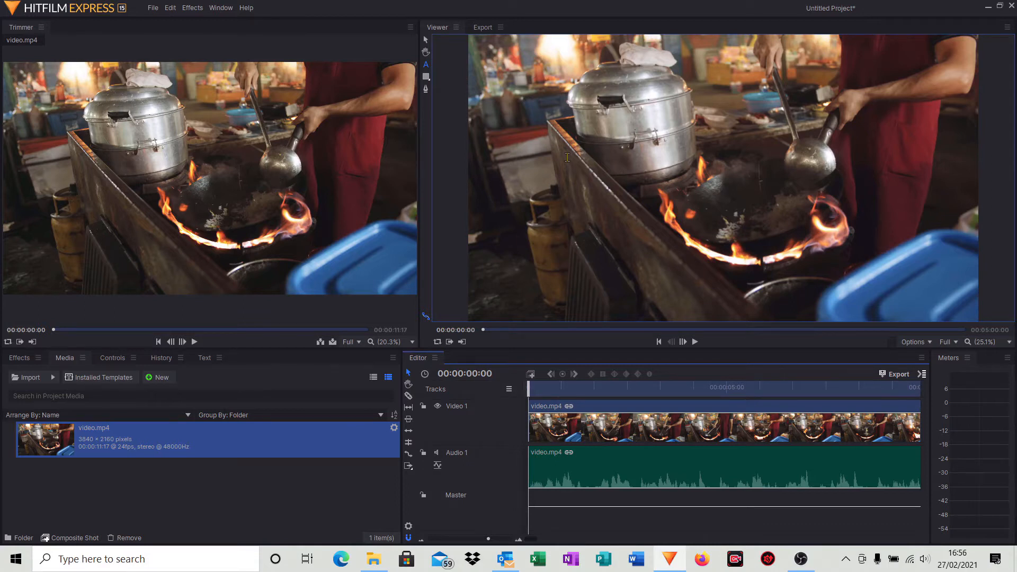
mouse_move(608, 160)
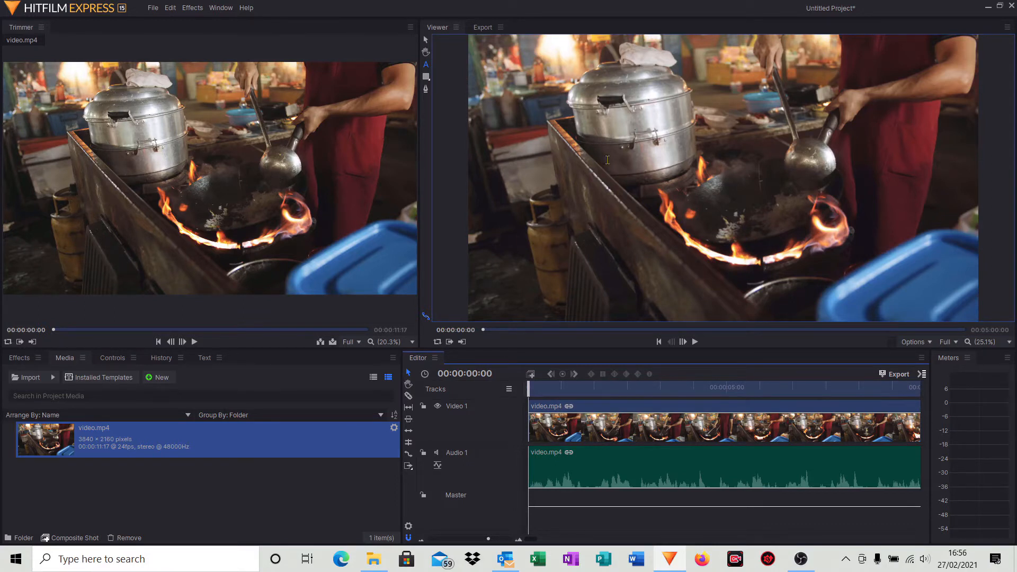
mouse_move(574, 232)
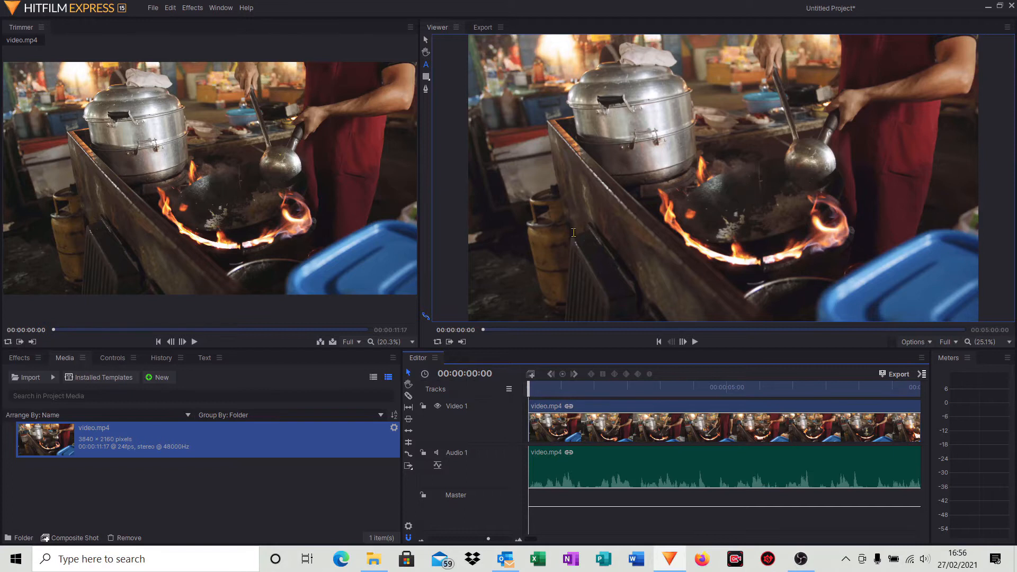
mouse_move(700, 343)
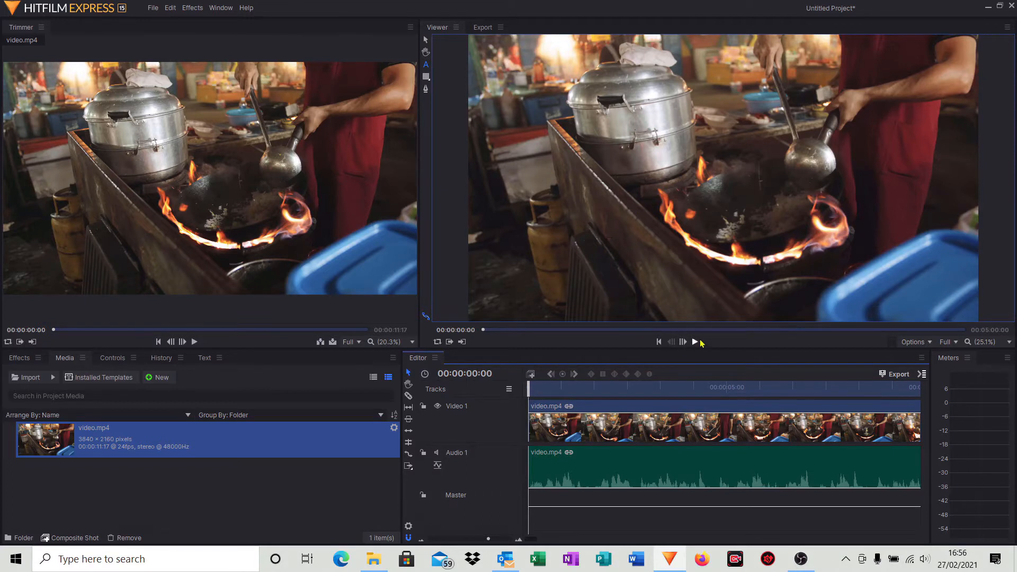
Step: Play the food clip in the Viewer to preview it, then stop playback
left_click(695, 342)
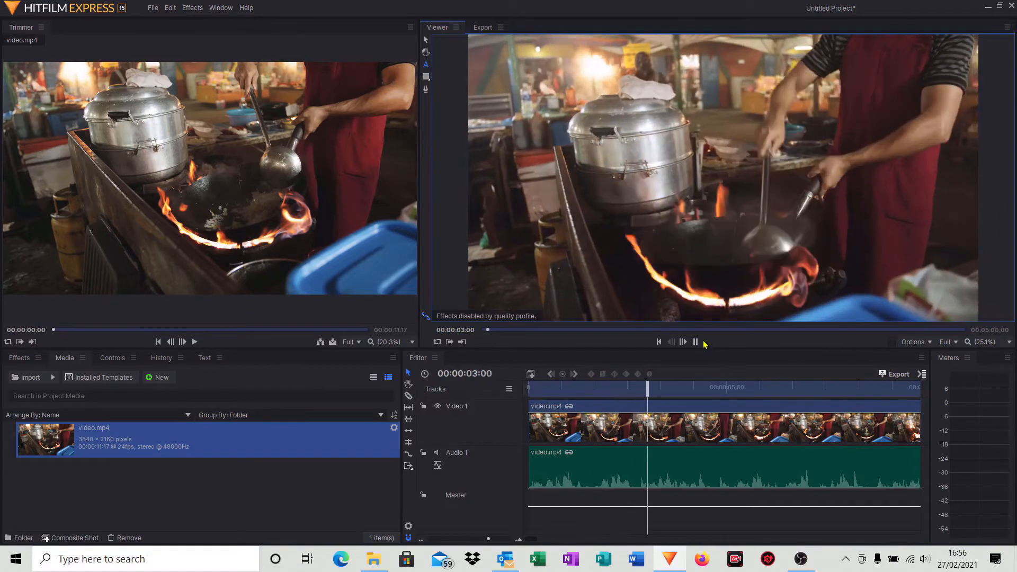
left_click(658, 342)
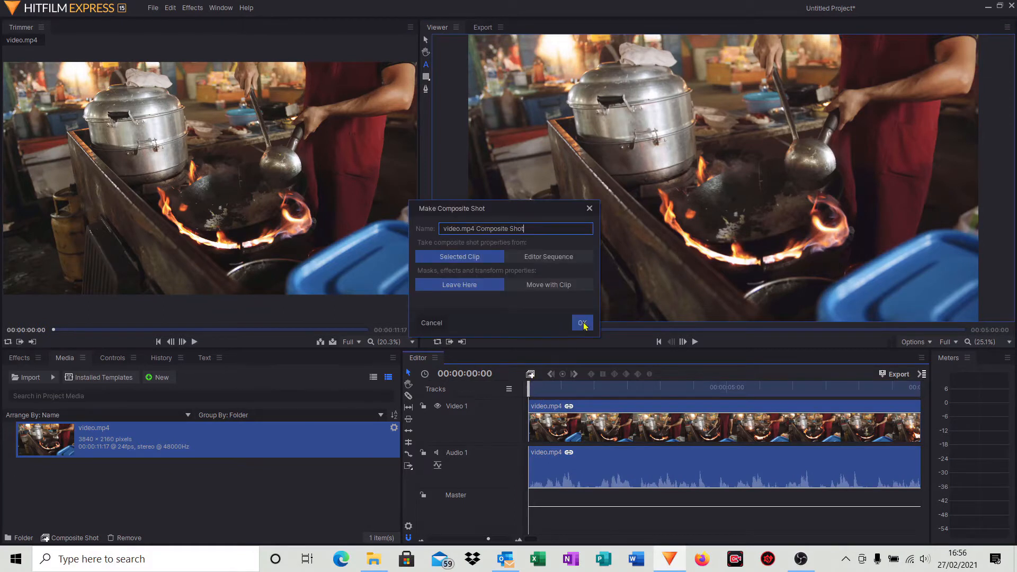
Step: Create the 'video.mp4 Composite Shot' and add a text layer above the clip
left_click(582, 323)
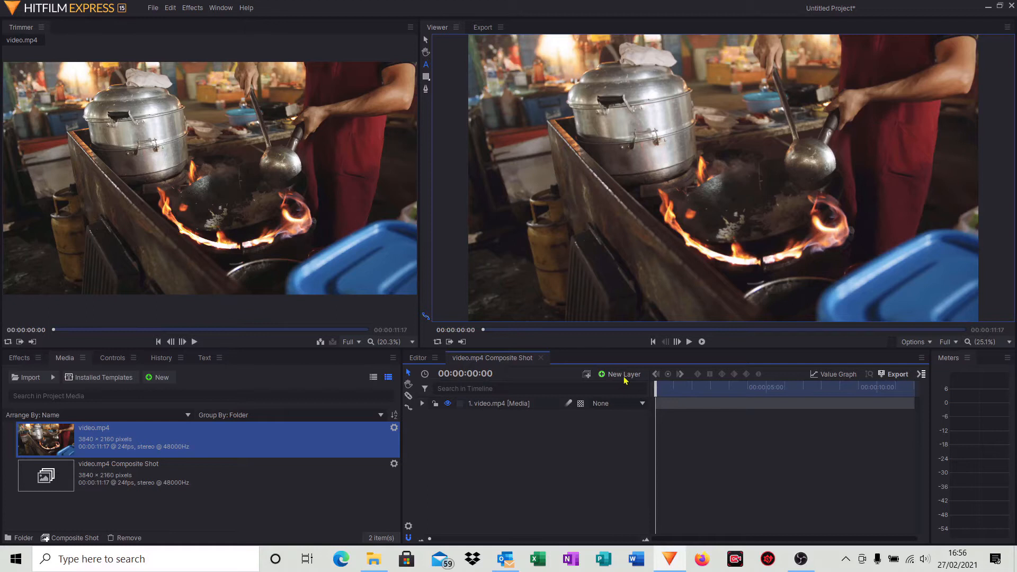
left_click(620, 375)
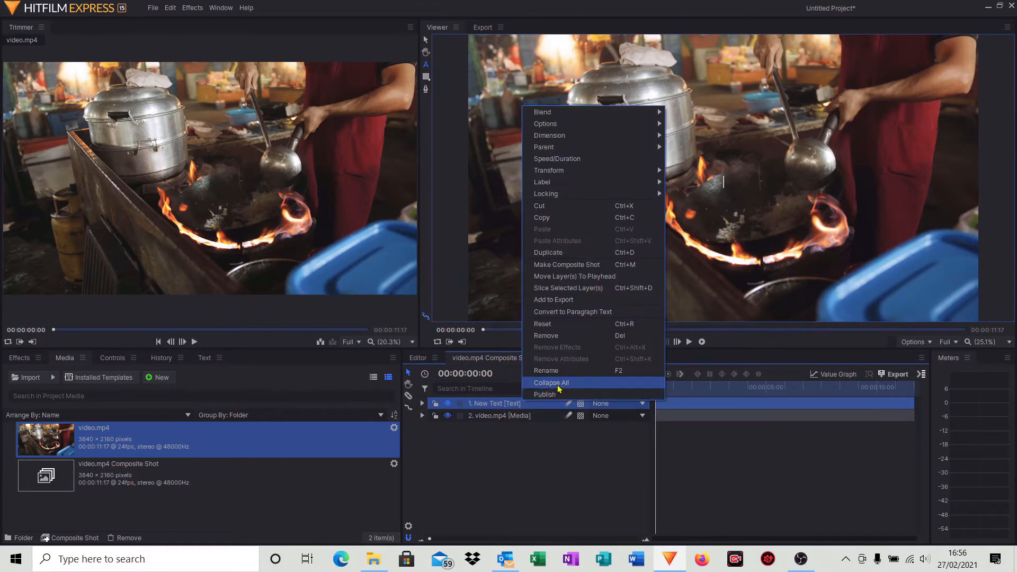
left_click(546, 370)
type("1")
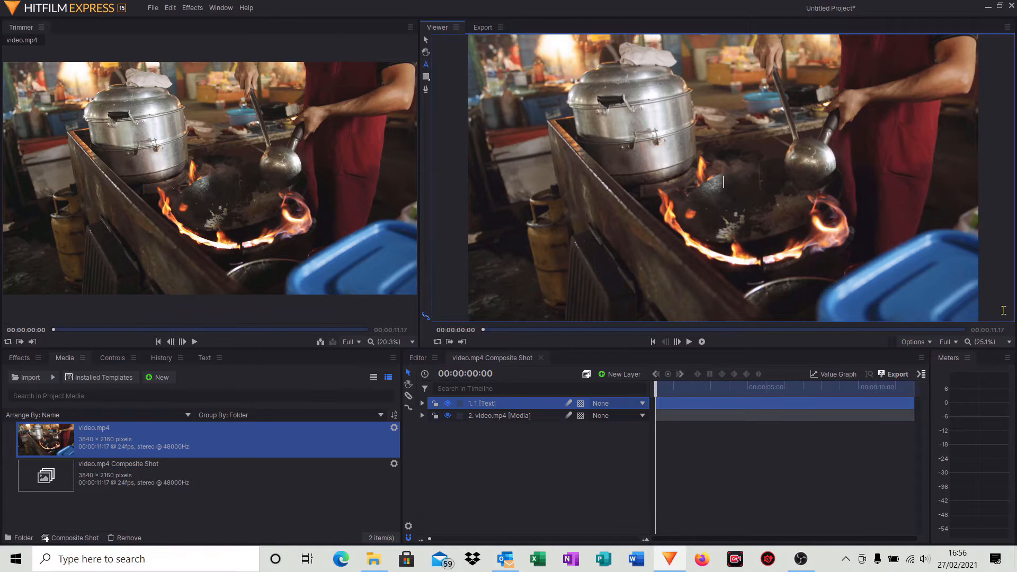
Step: Type the title 'Great Indian Food' into the text layer
type("Great")
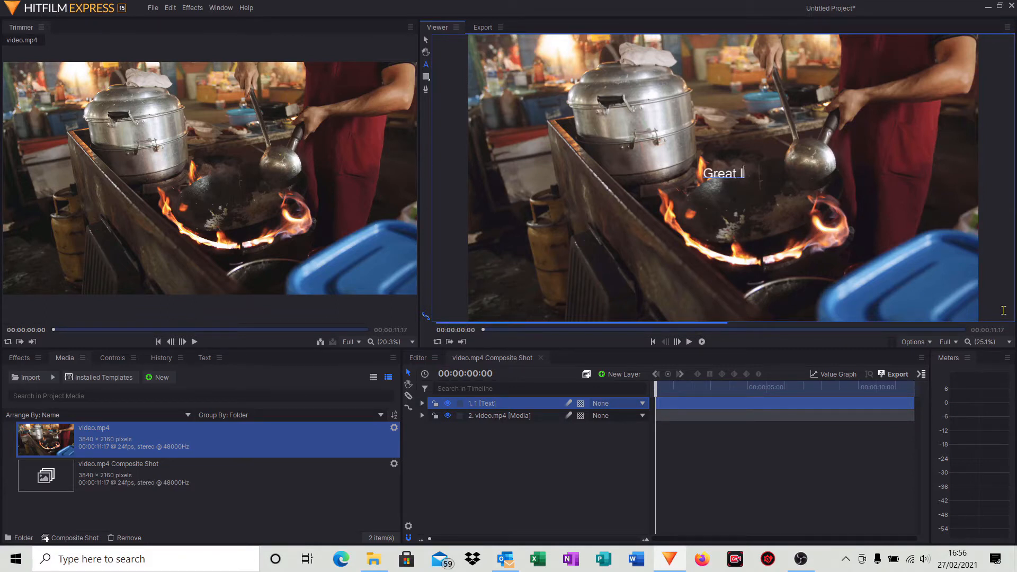
type("Indian")
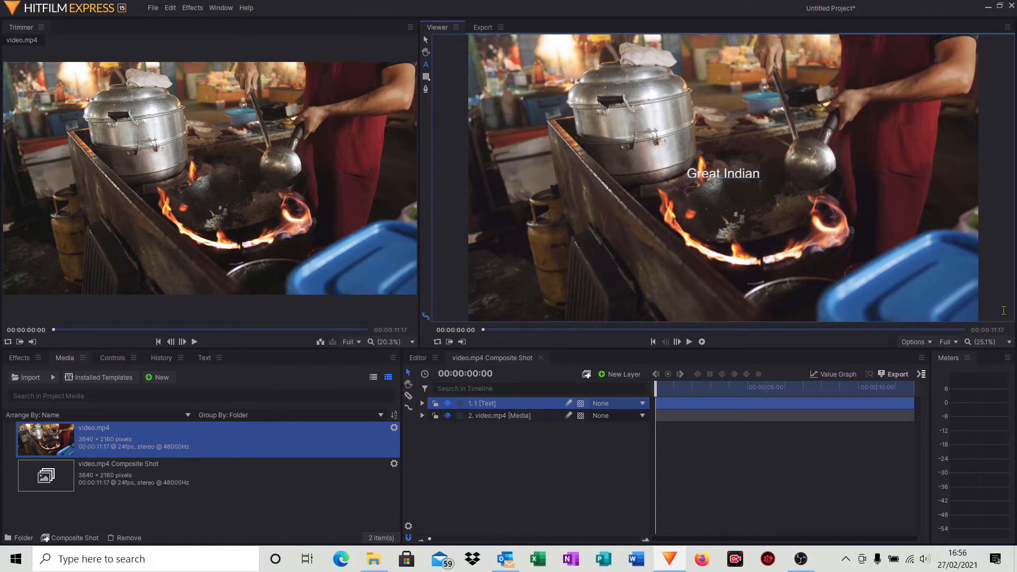
type("Food")
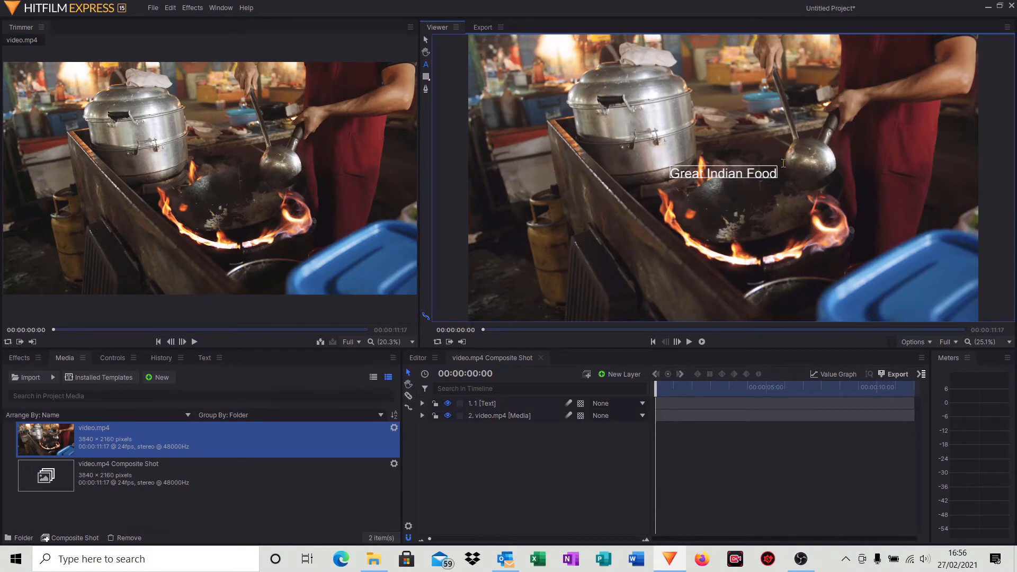
mouse_move(683, 206)
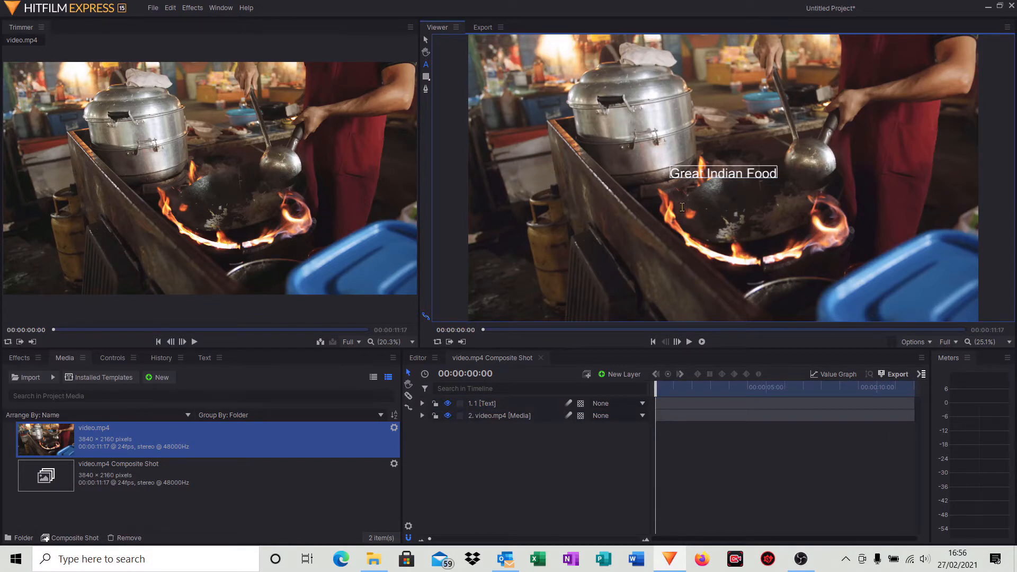
mouse_move(730, 199)
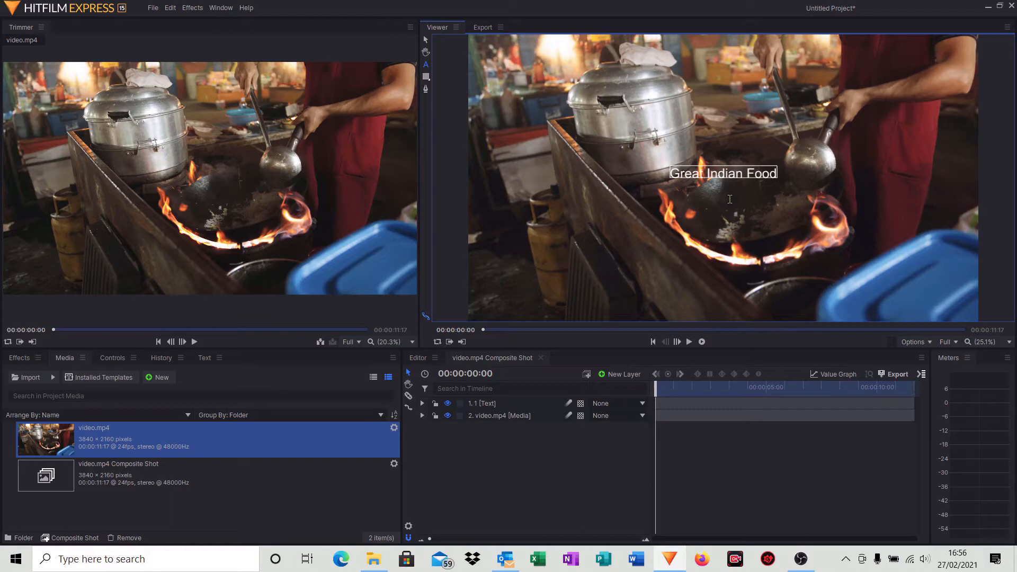
mouse_move(837, 206)
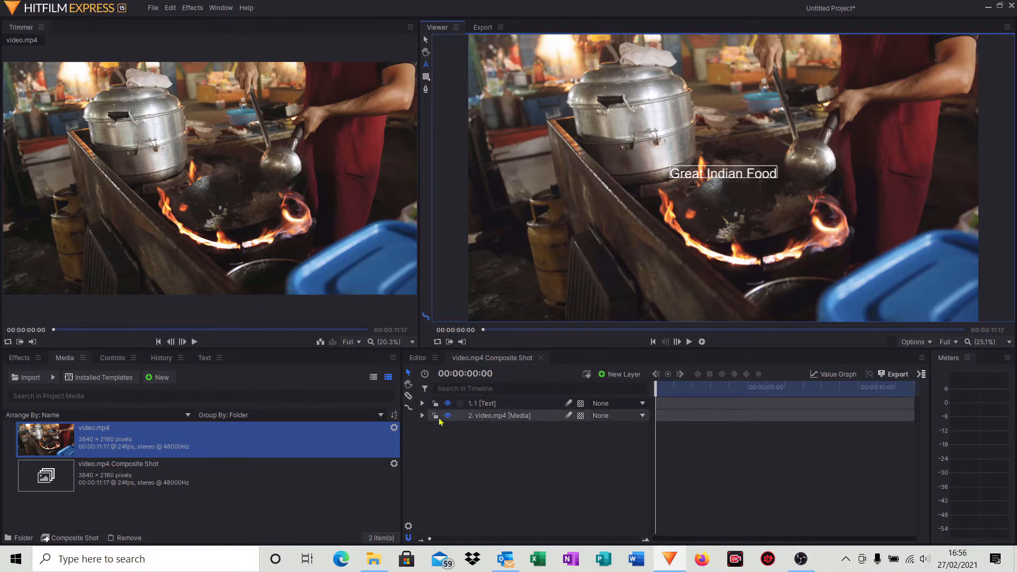
Step: Keyframe the title's scale from 1% at the start, moving to about three seconds
left_click(422, 403)
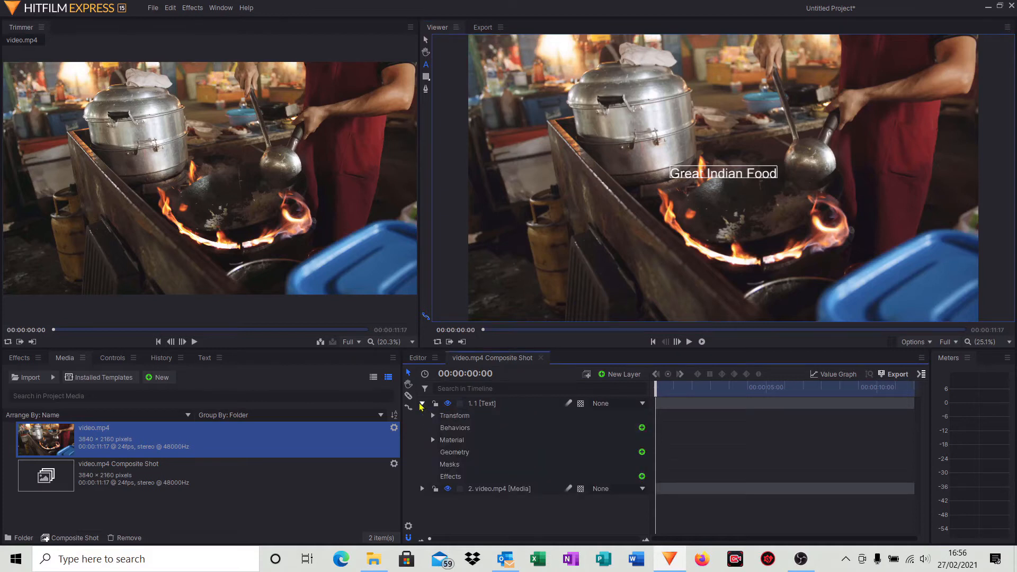
left_click(433, 415)
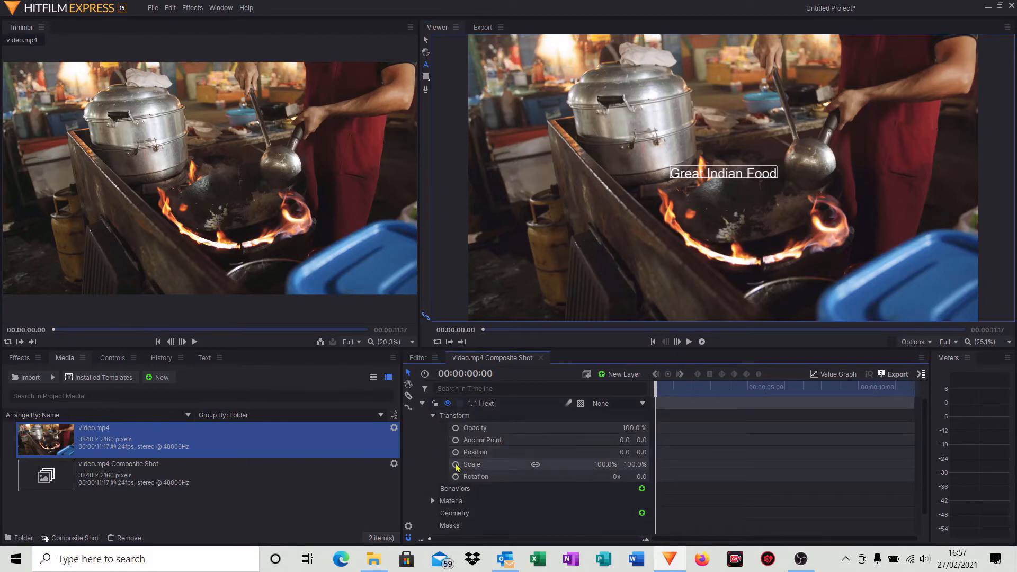
left_click(455, 464)
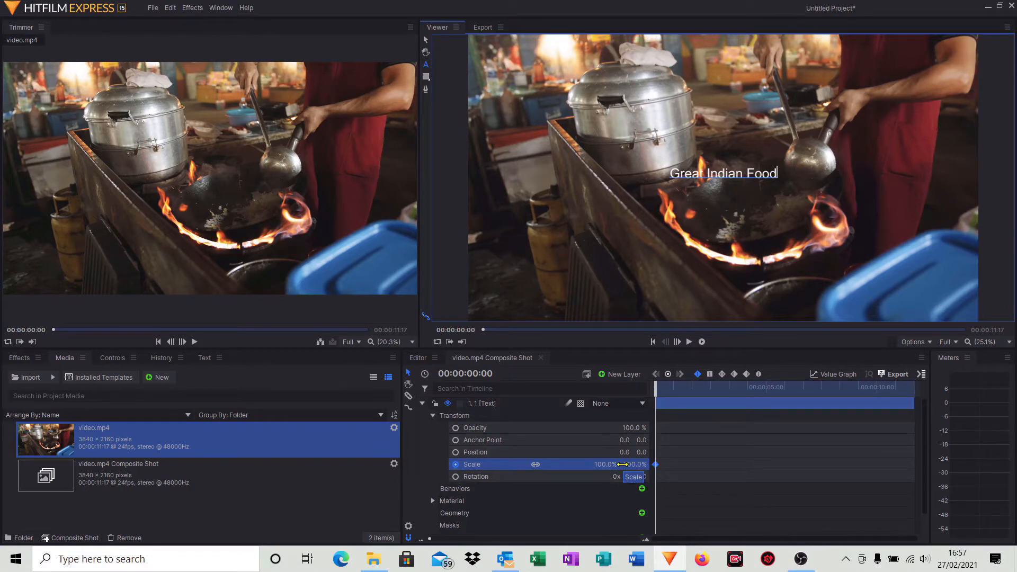
left_click_drag(623, 464, 584, 464)
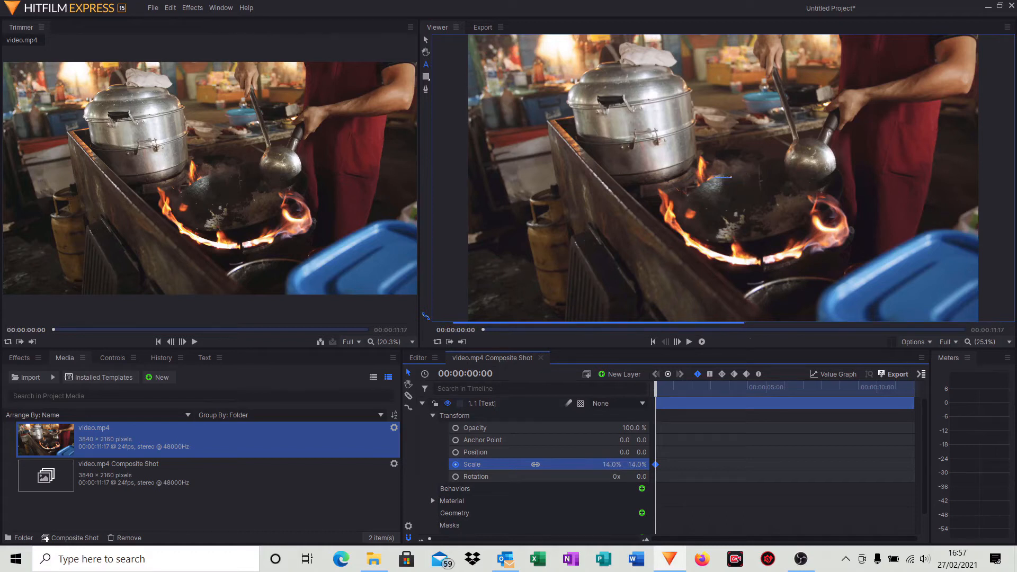
left_click_drag(610, 464, 620, 465)
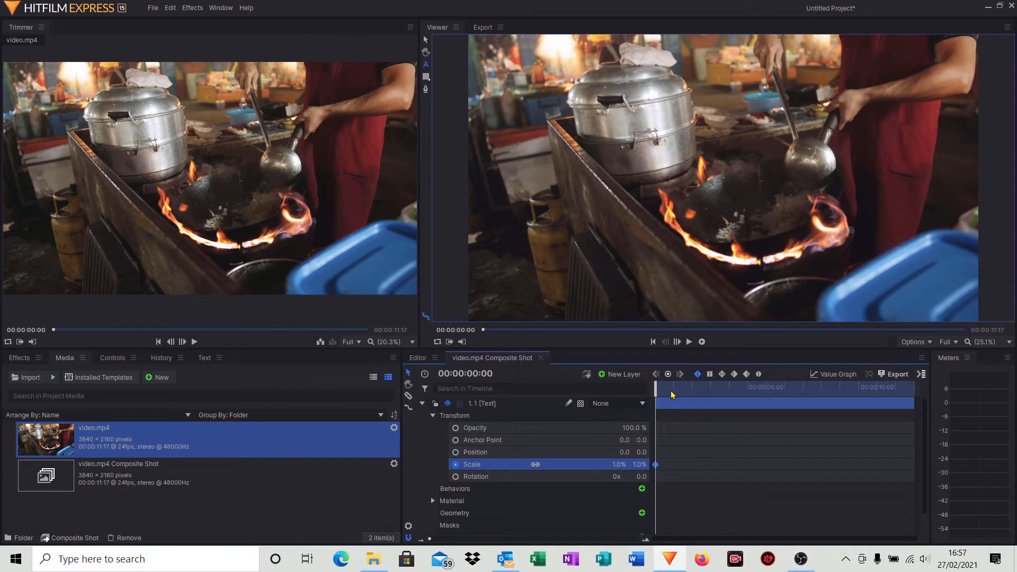
left_click_drag(655, 387, 705, 394)
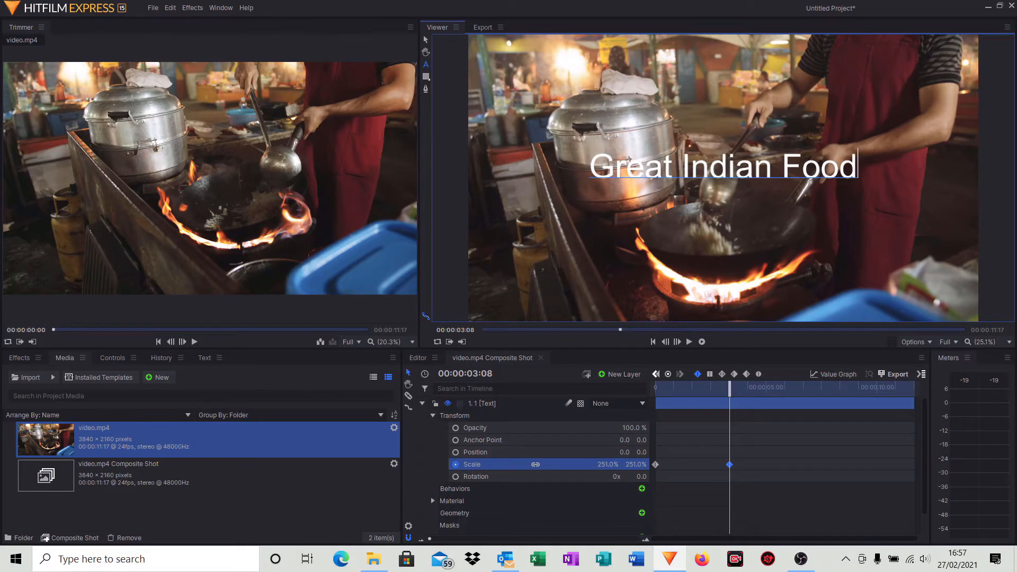
mouse_move(900, 464)
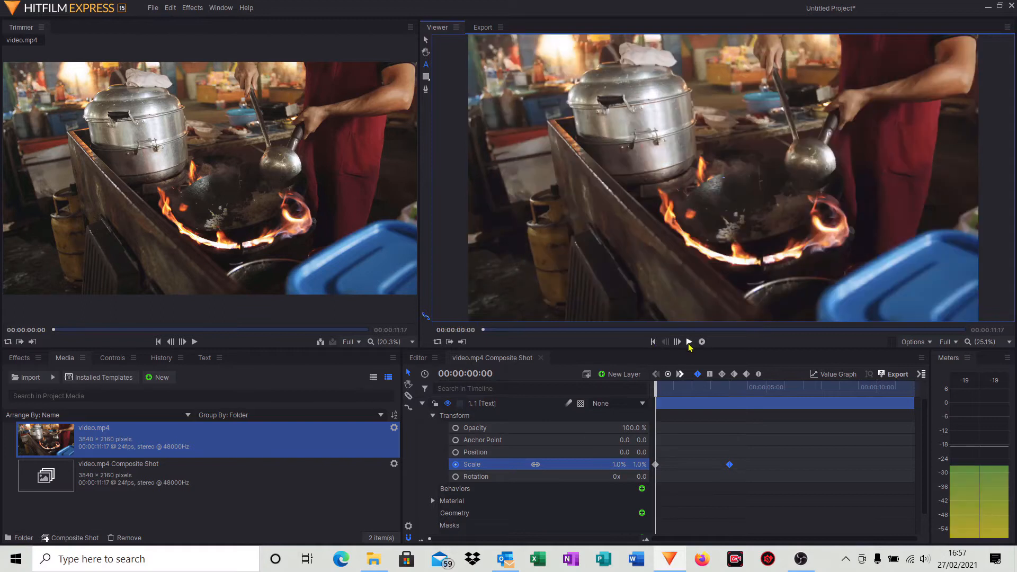
left_click(690, 342)
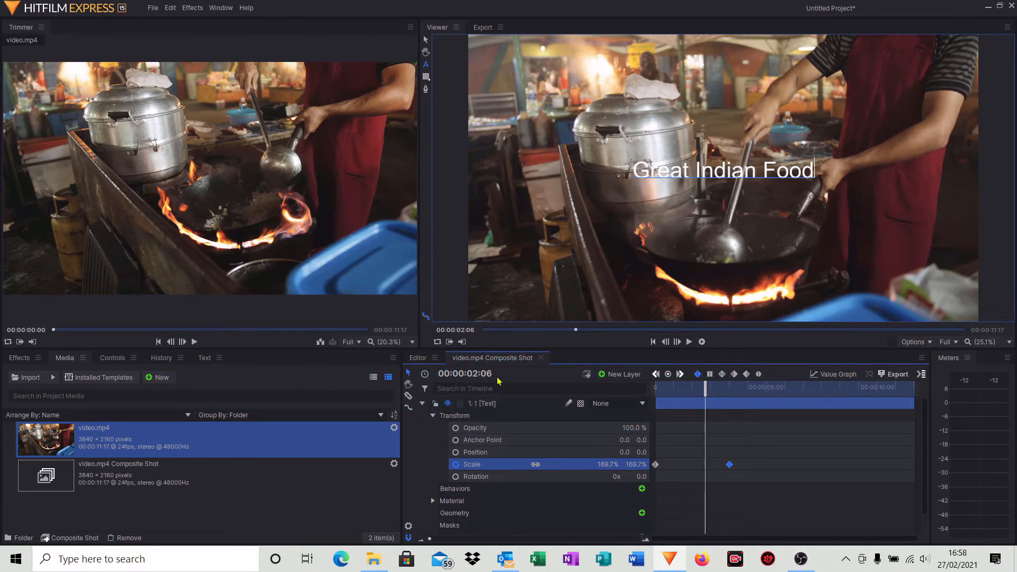
Step: Pause at 00:00:02:12 and nudge the playhead a few frames later
left_click(475, 428)
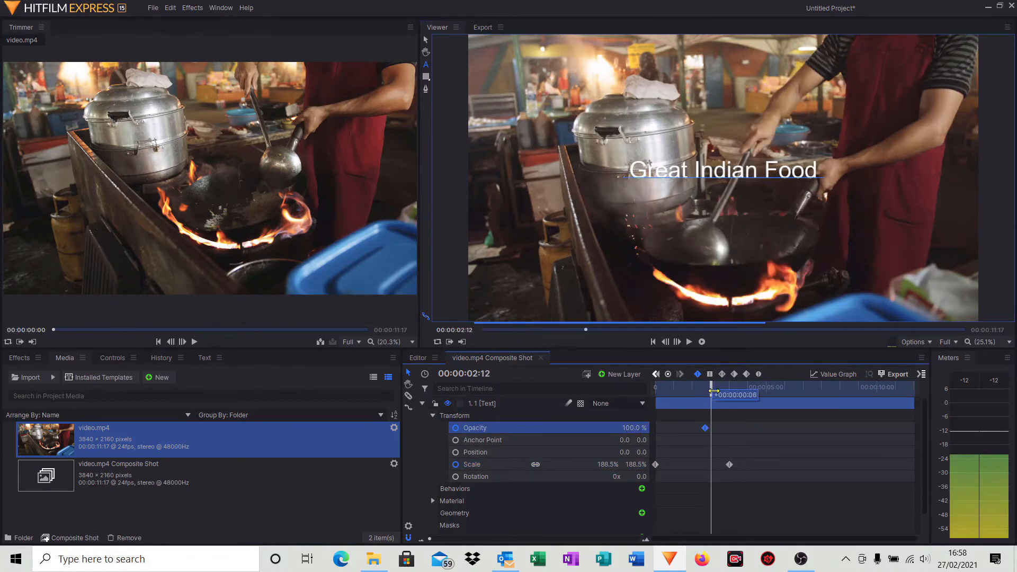
left_click_drag(711, 394, 730, 394)
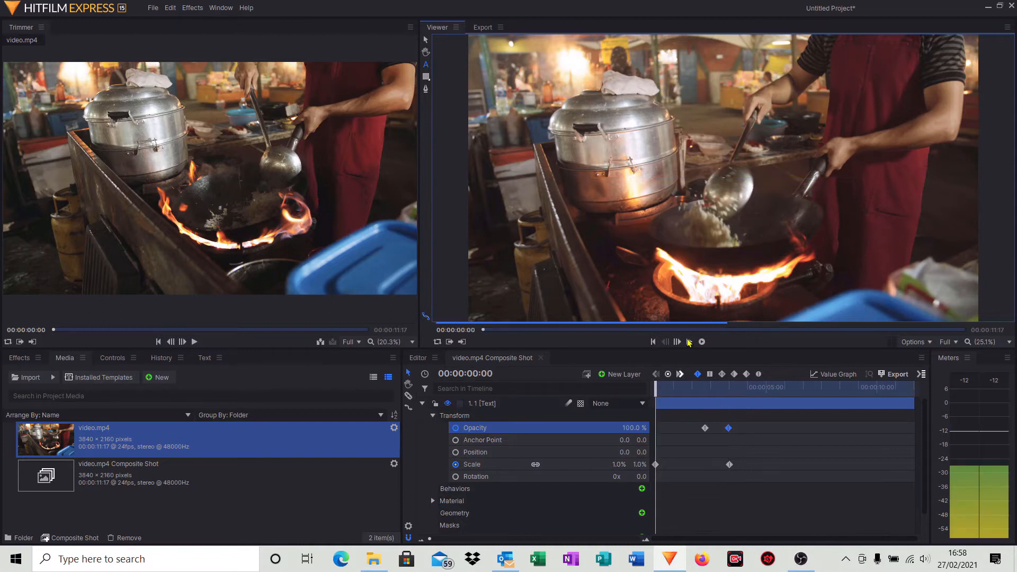
left_click(691, 342)
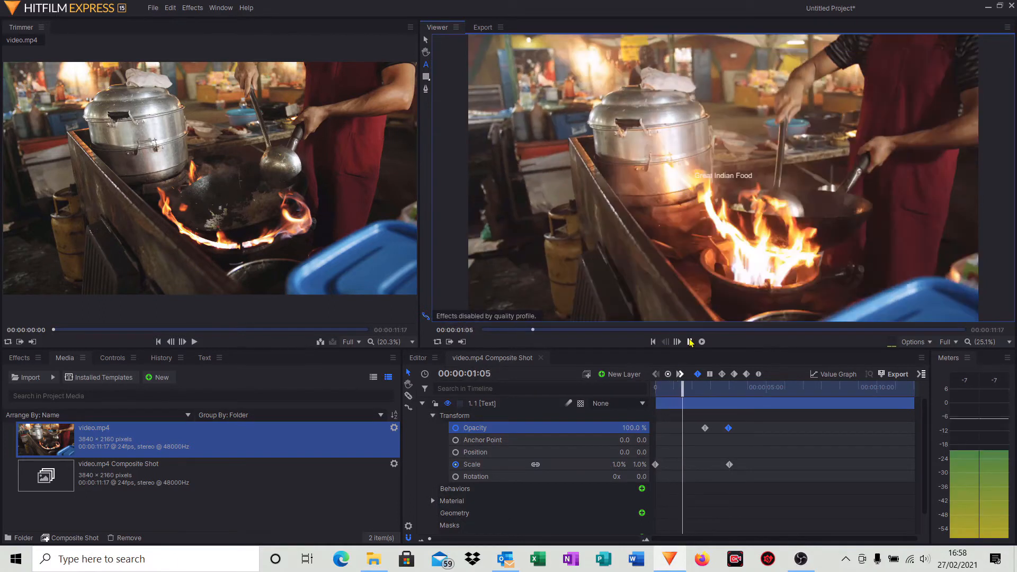
left_click(691, 341)
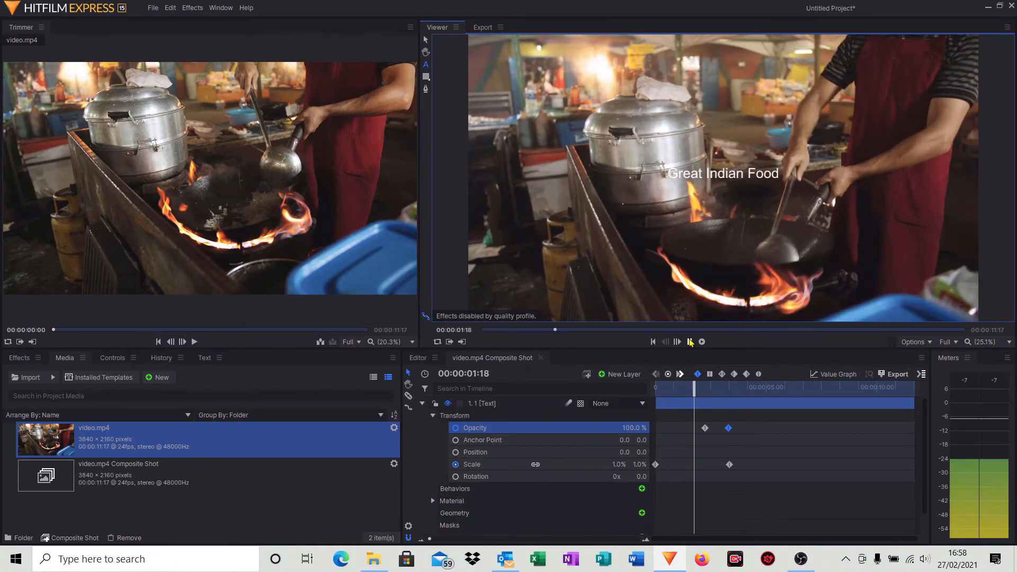
left_click(690, 342)
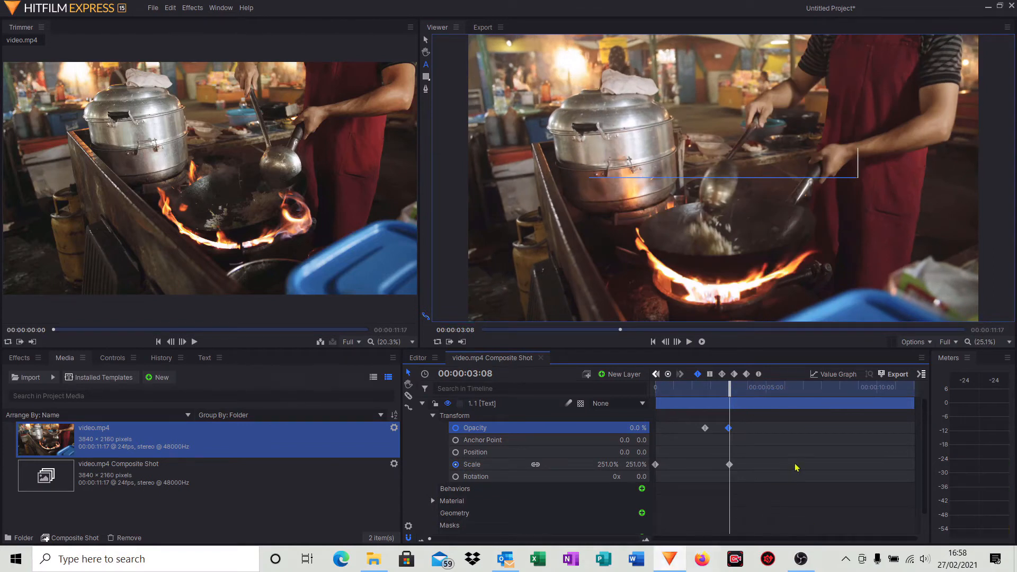
mouse_move(645, 381)
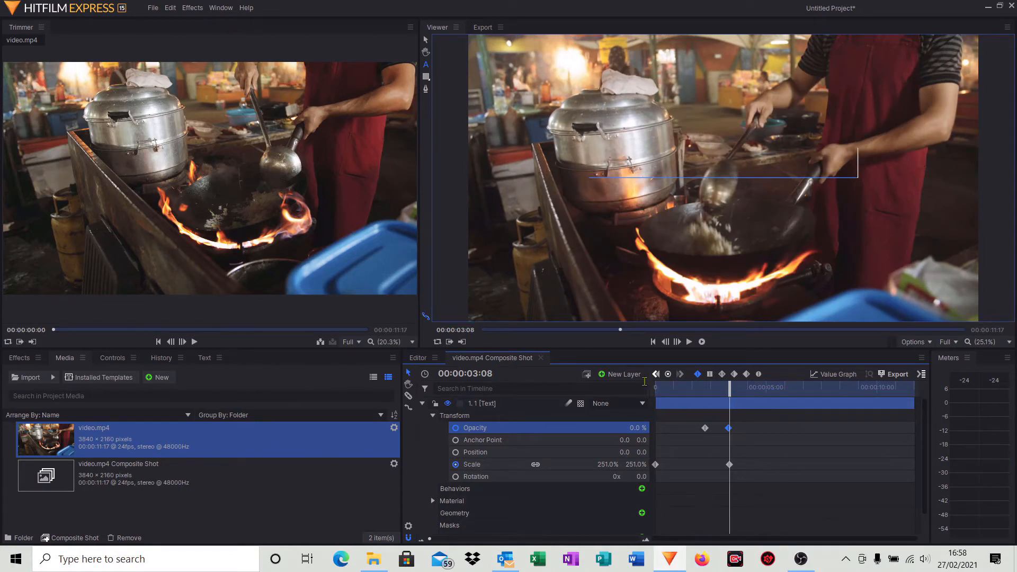
Step: Add a second text layer, rename it, and type 'Sooo tasty!'
left_click(624, 374)
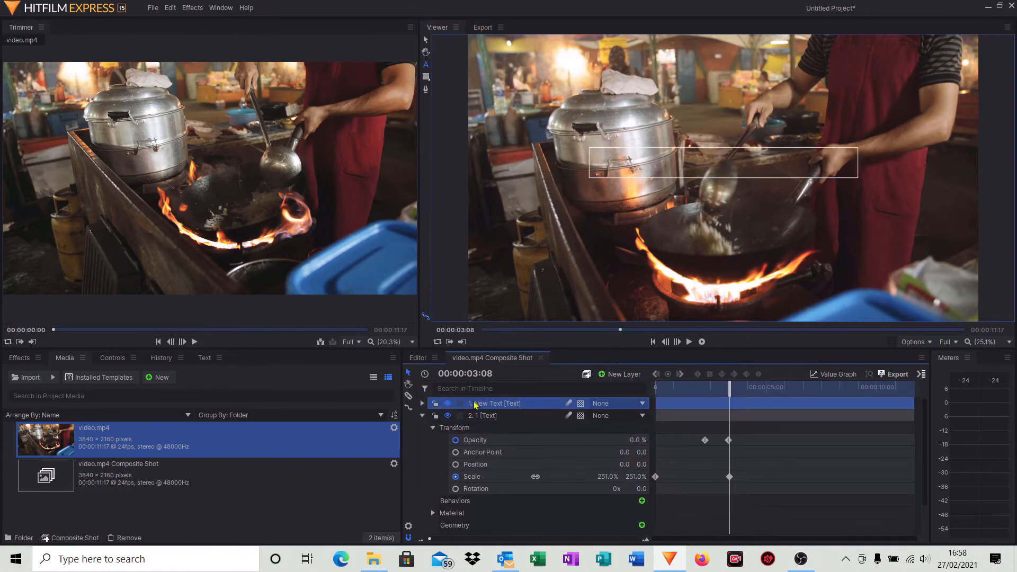
double_click(493, 404)
type("2")
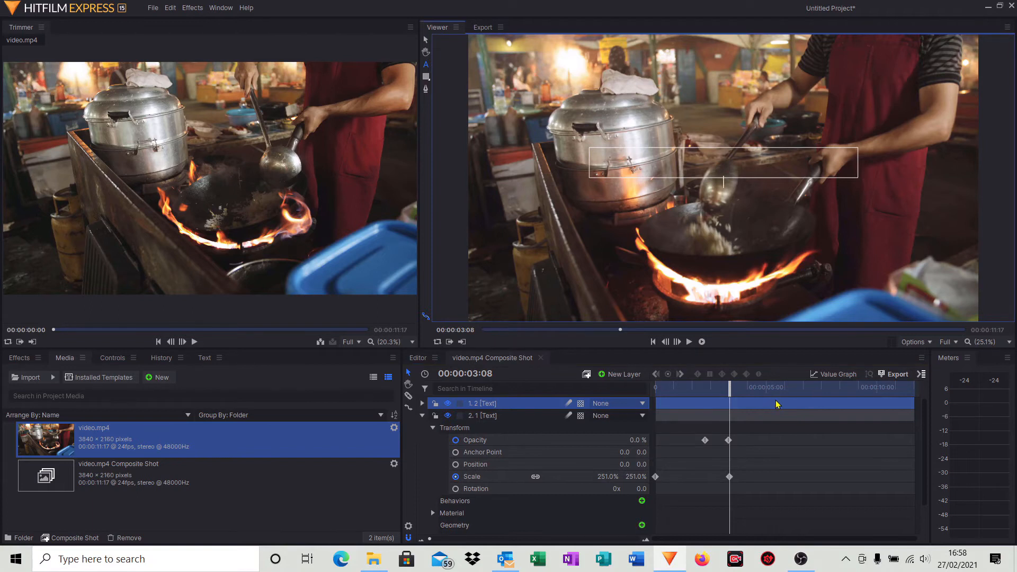
type("Sooo")
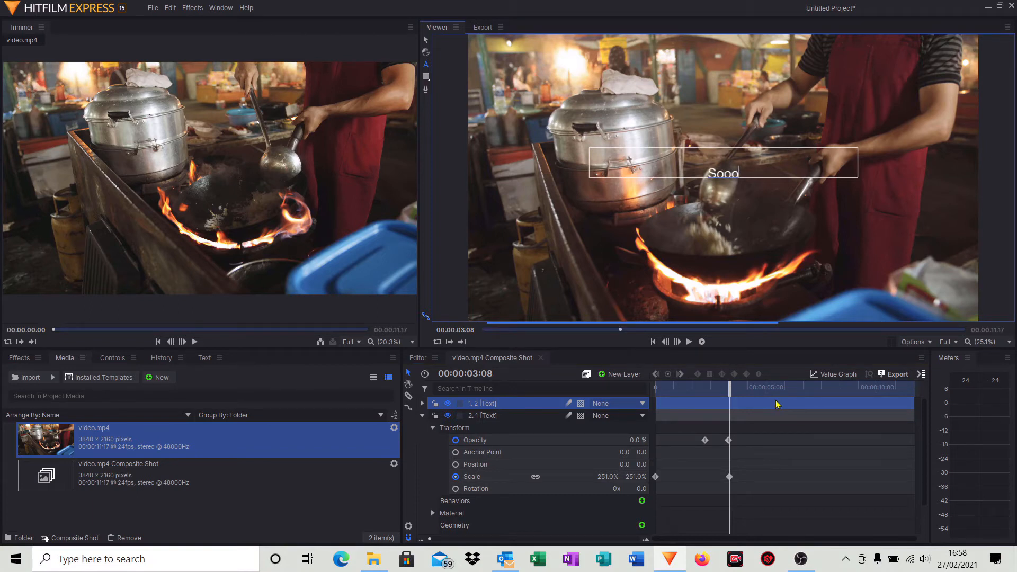
type("tasty!")
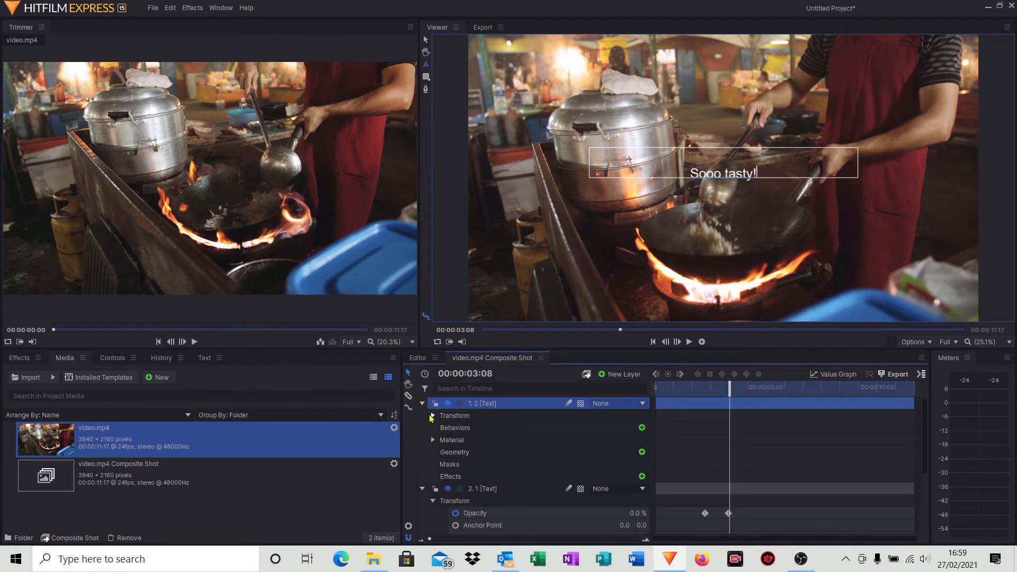
Step: Keyframe 'Sooo tasty!' scale from 1% to 250%, then scrub back to check the growth
left_click(433, 416)
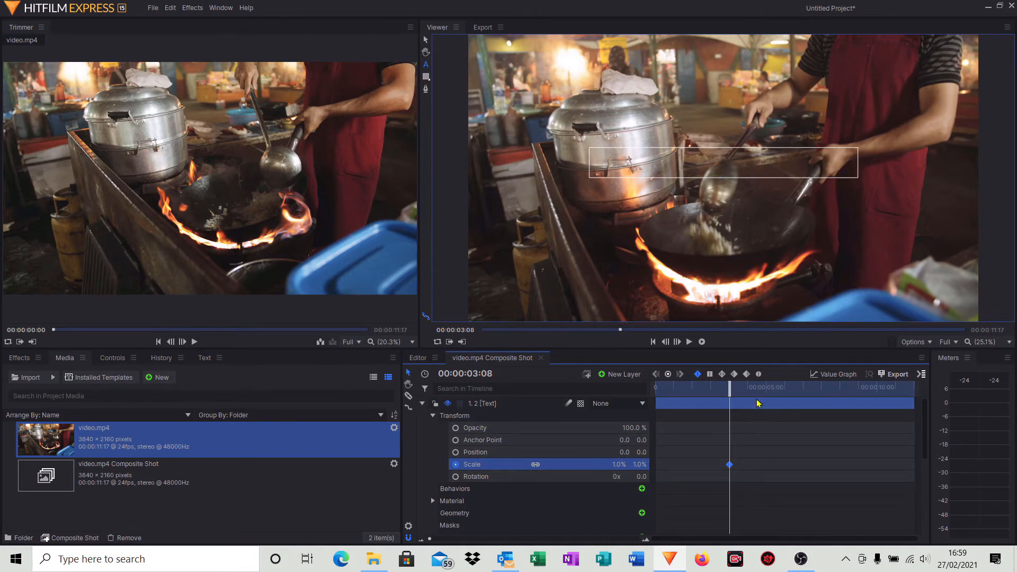
left_click_drag(730, 387, 773, 387)
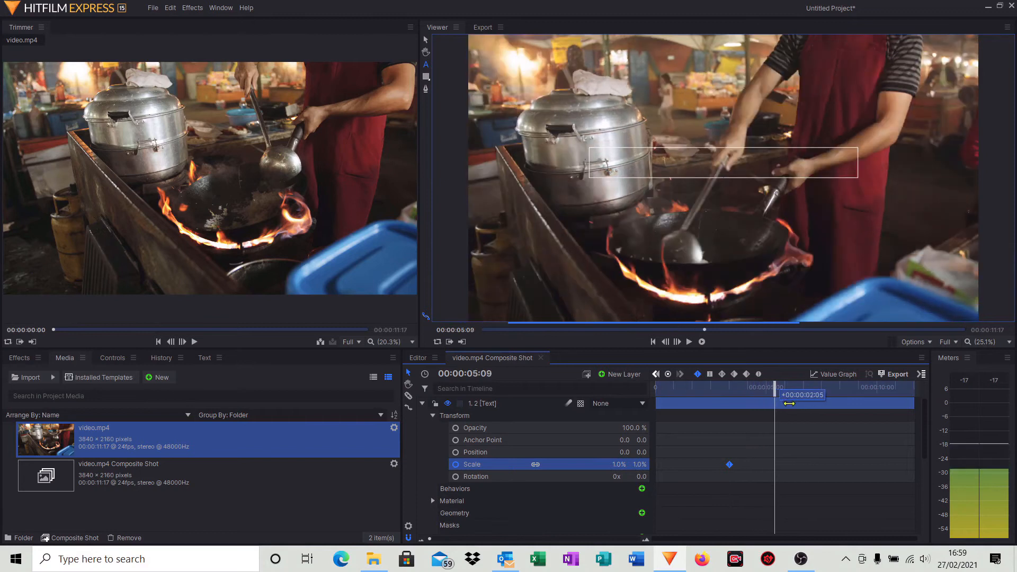
left_click_drag(774, 387, 795, 387)
type("250")
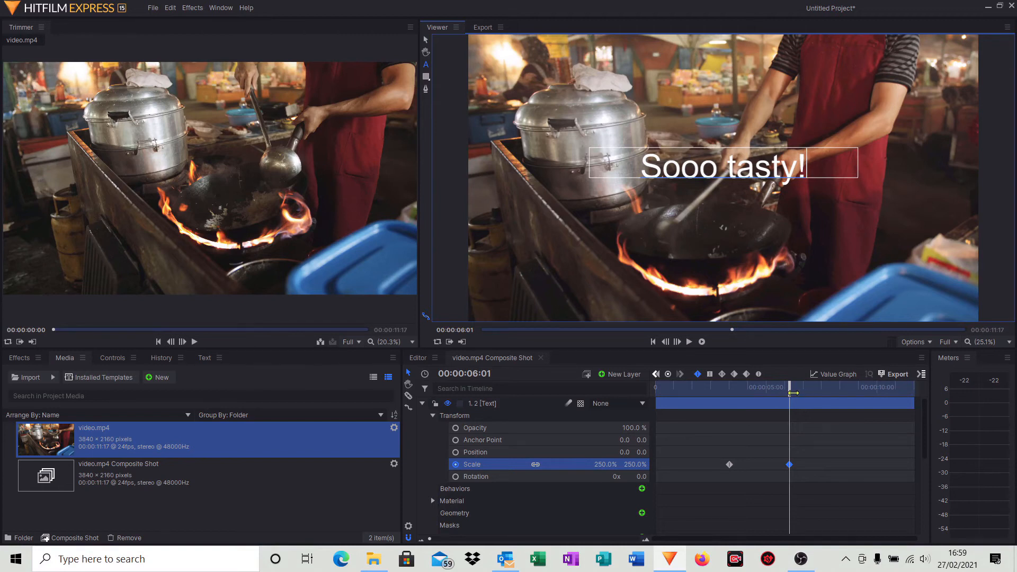
left_click_drag(790, 395, 786, 395)
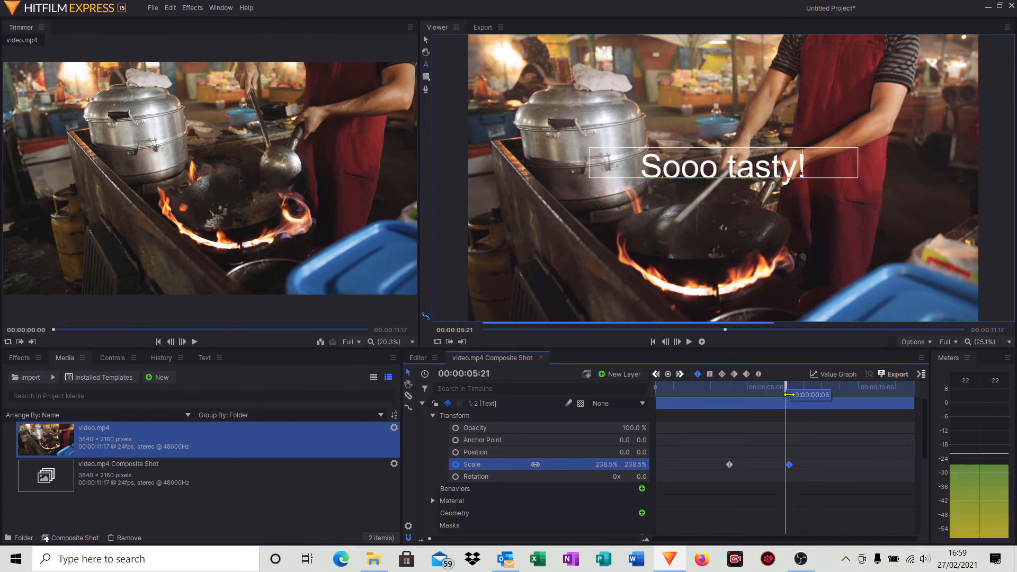
left_click_drag(790, 394, 776, 394)
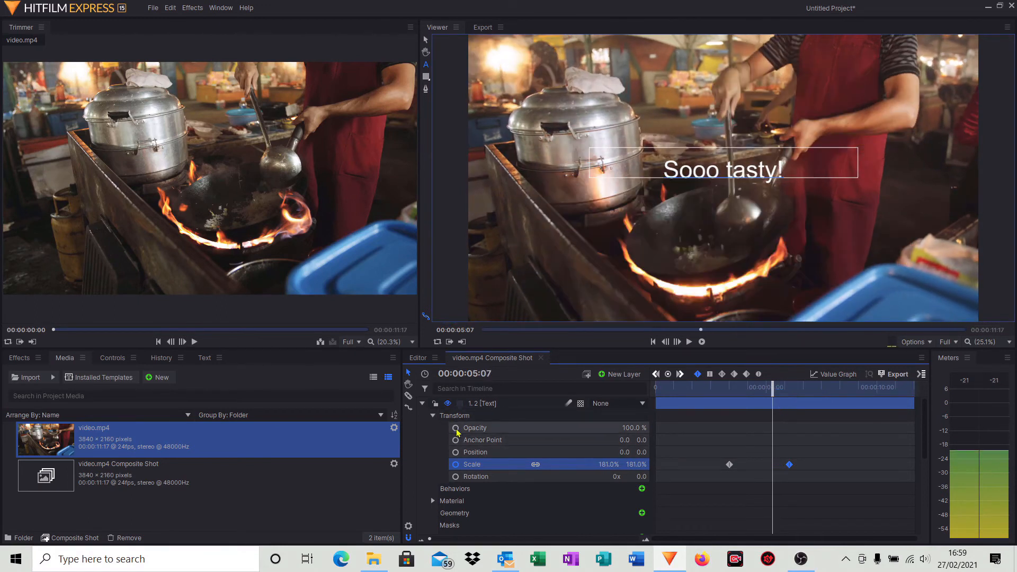
Step: Set an opacity keyframe at 100% and move the playhead to the fade end
left_click(456, 428)
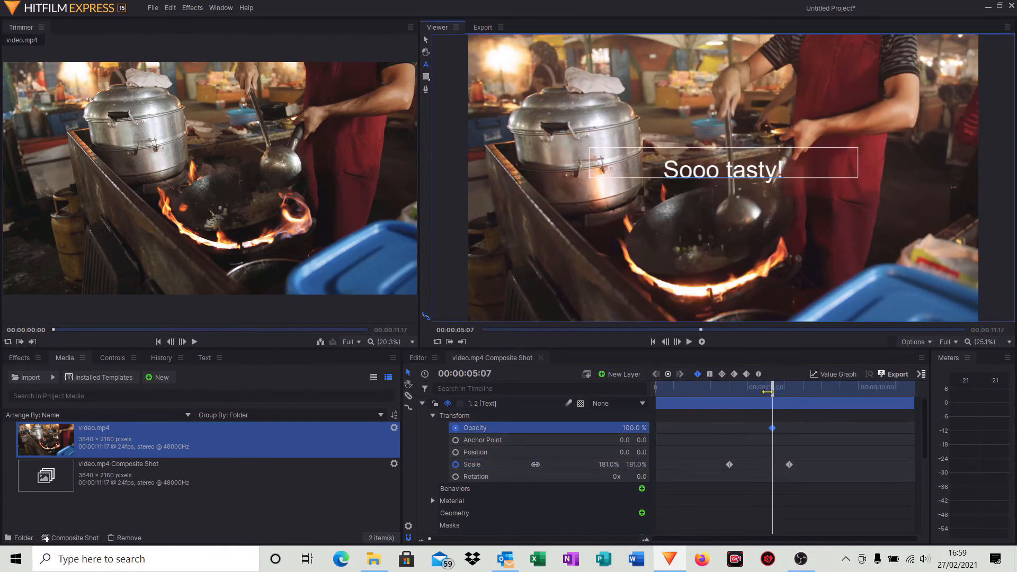
left_click_drag(772, 387, 795, 387)
type("0")
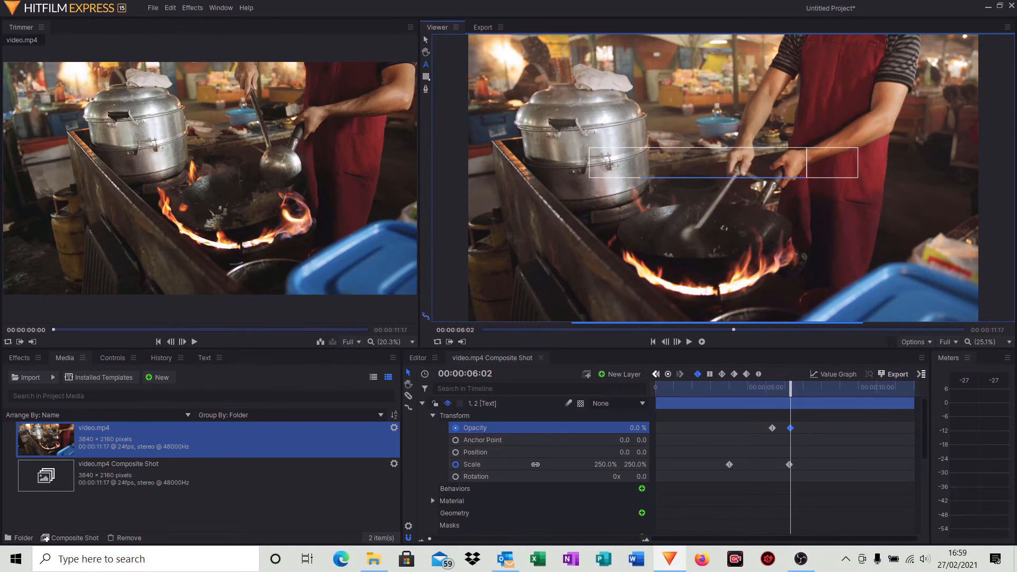
left_click(654, 342)
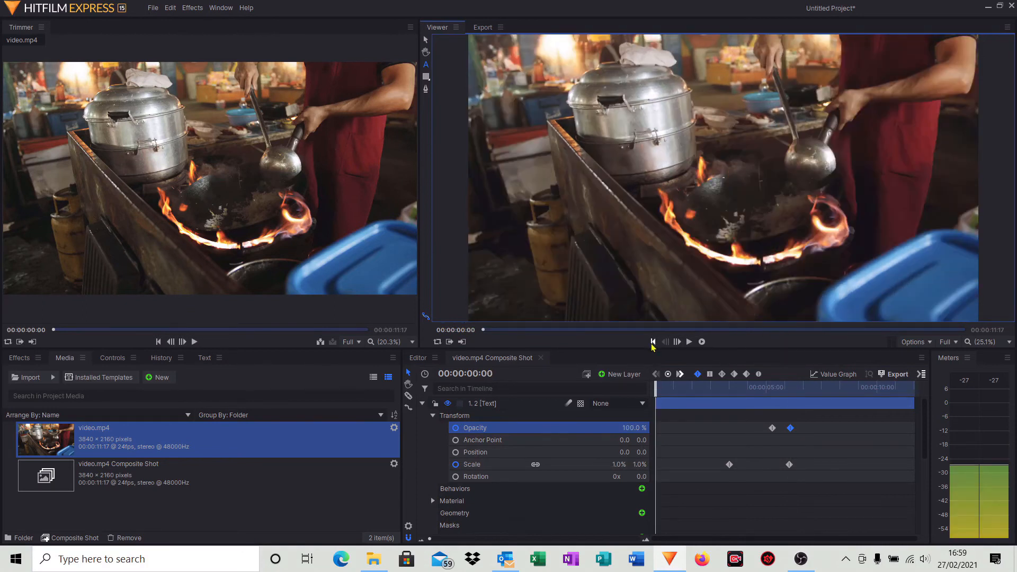
left_click(690, 342)
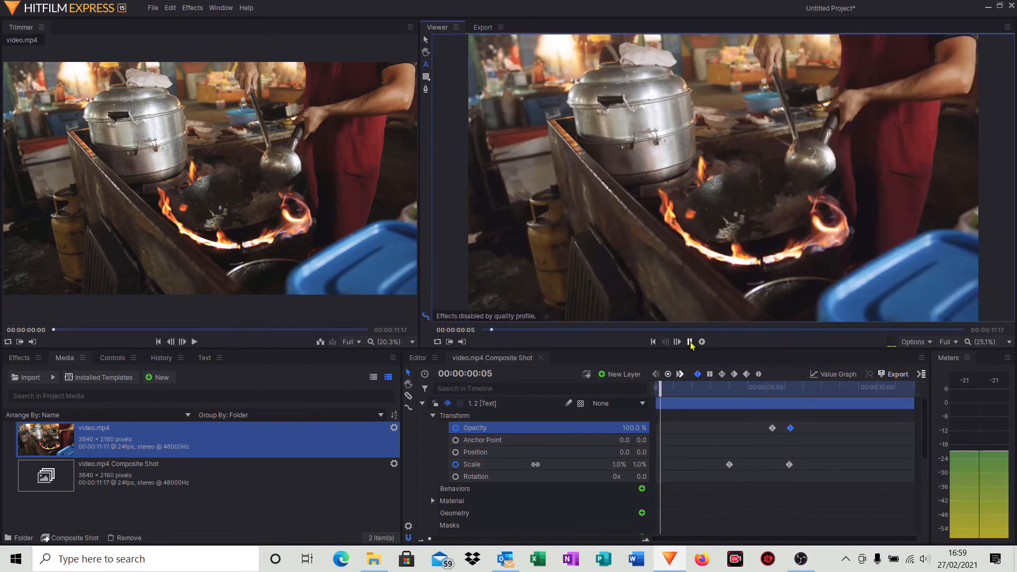
left_click(690, 342)
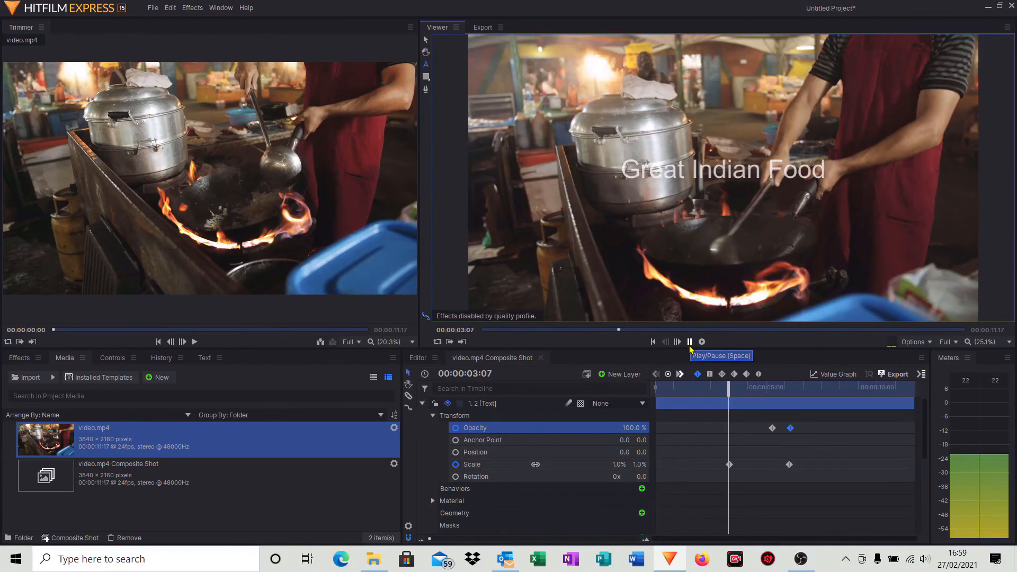
left_click(689, 342)
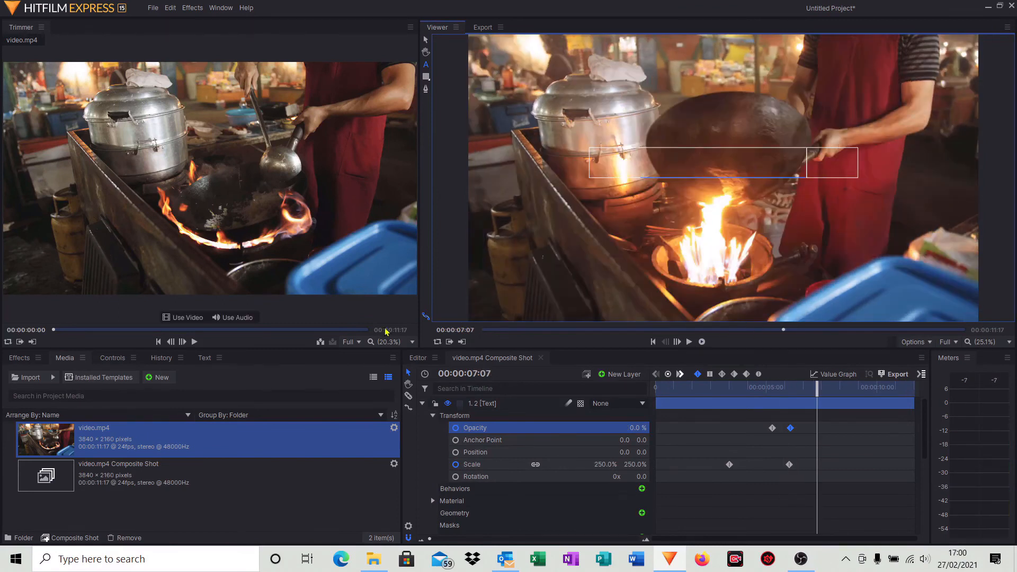
mouse_move(881, 277)
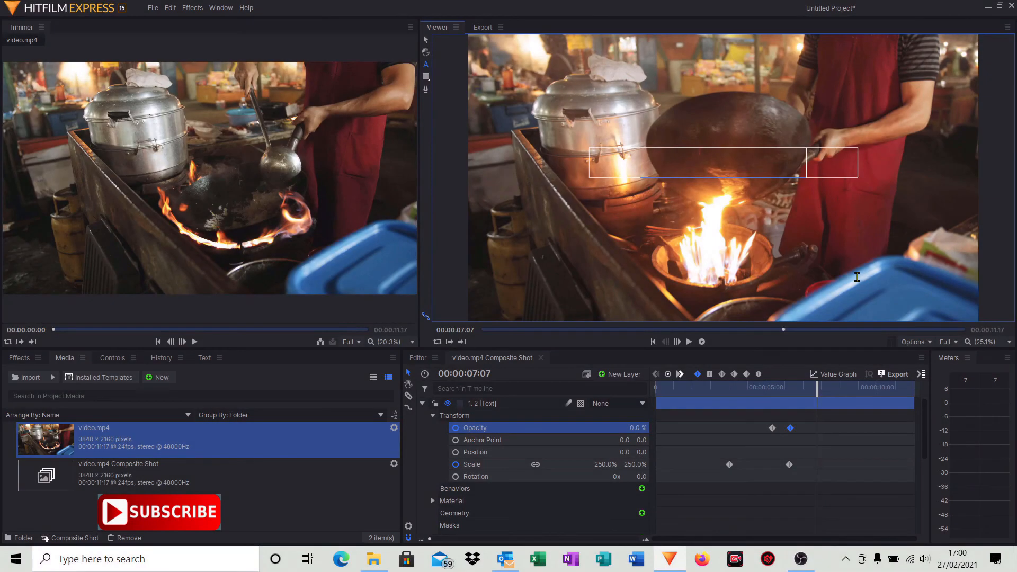
mouse_move(840, 283)
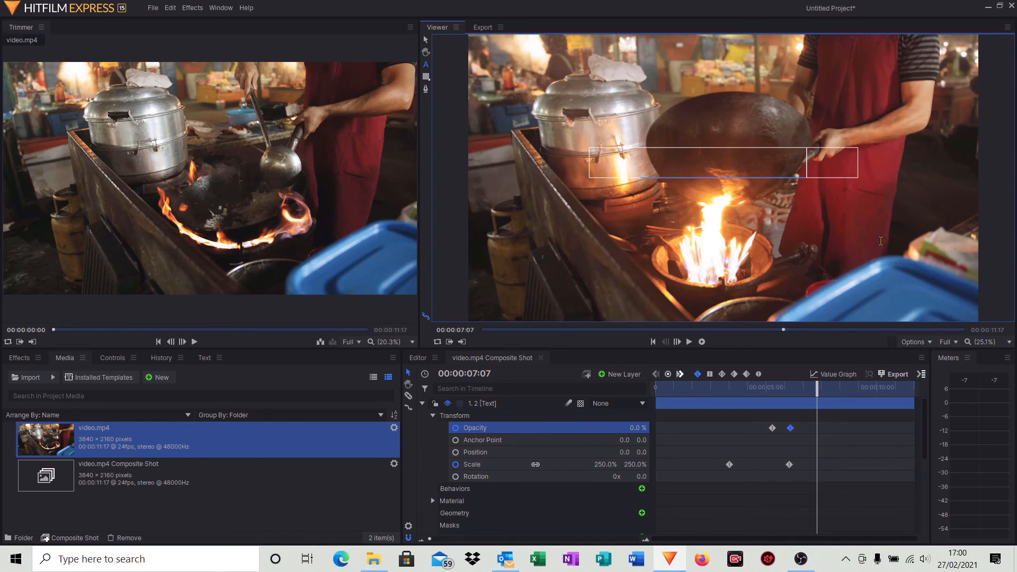
mouse_move(879, 245)
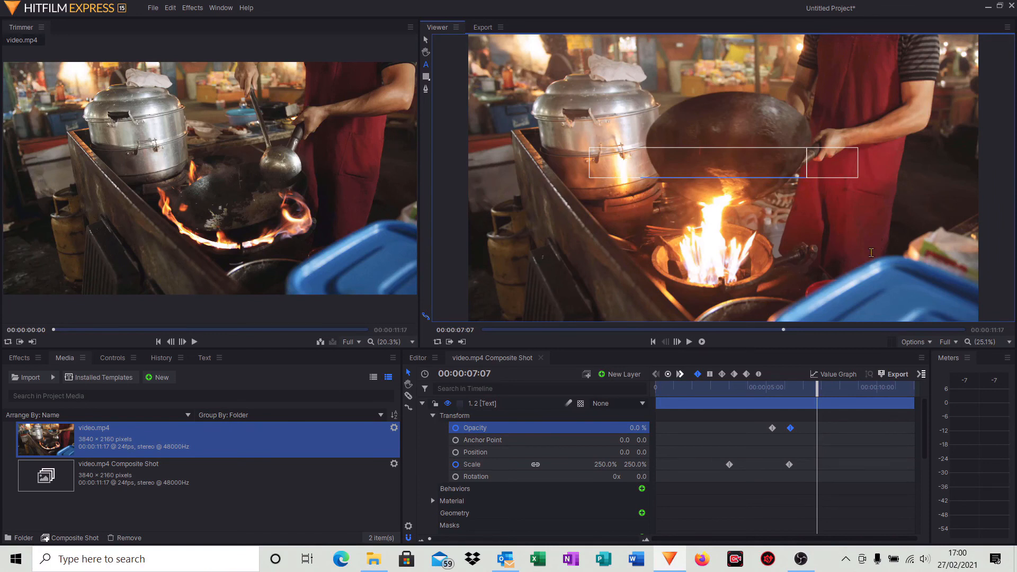
mouse_move(849, 268)
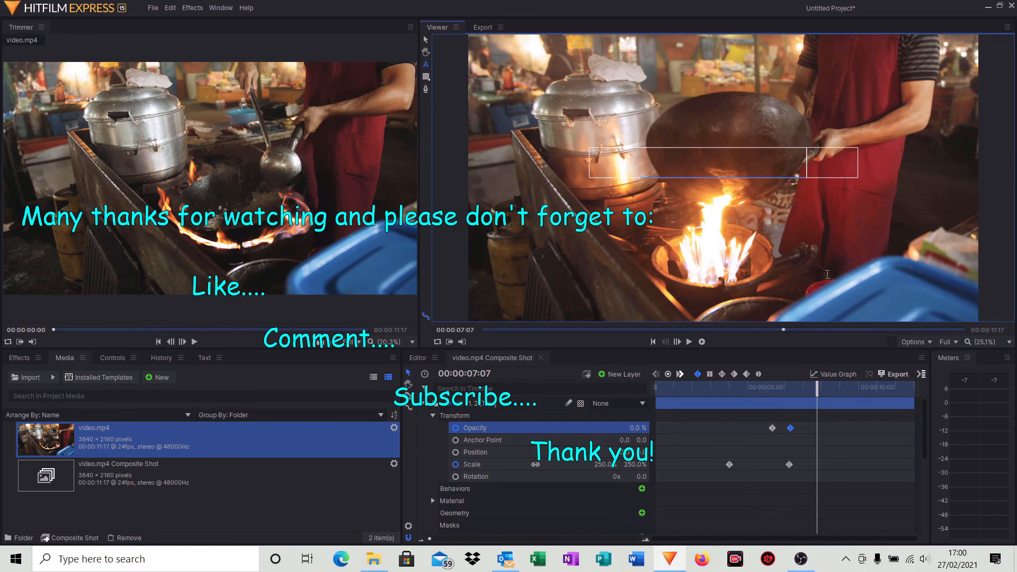
mouse_move(821, 278)
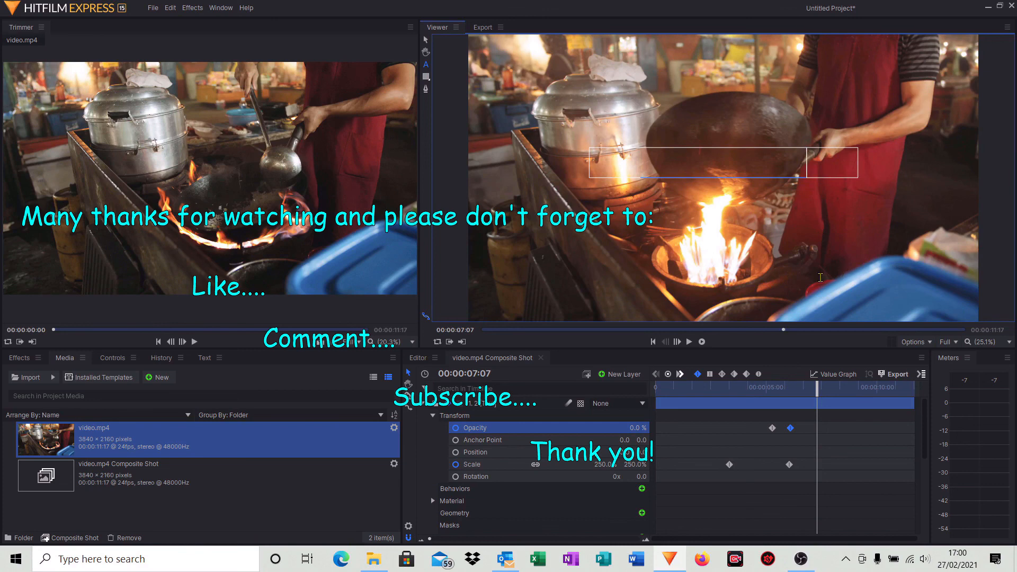